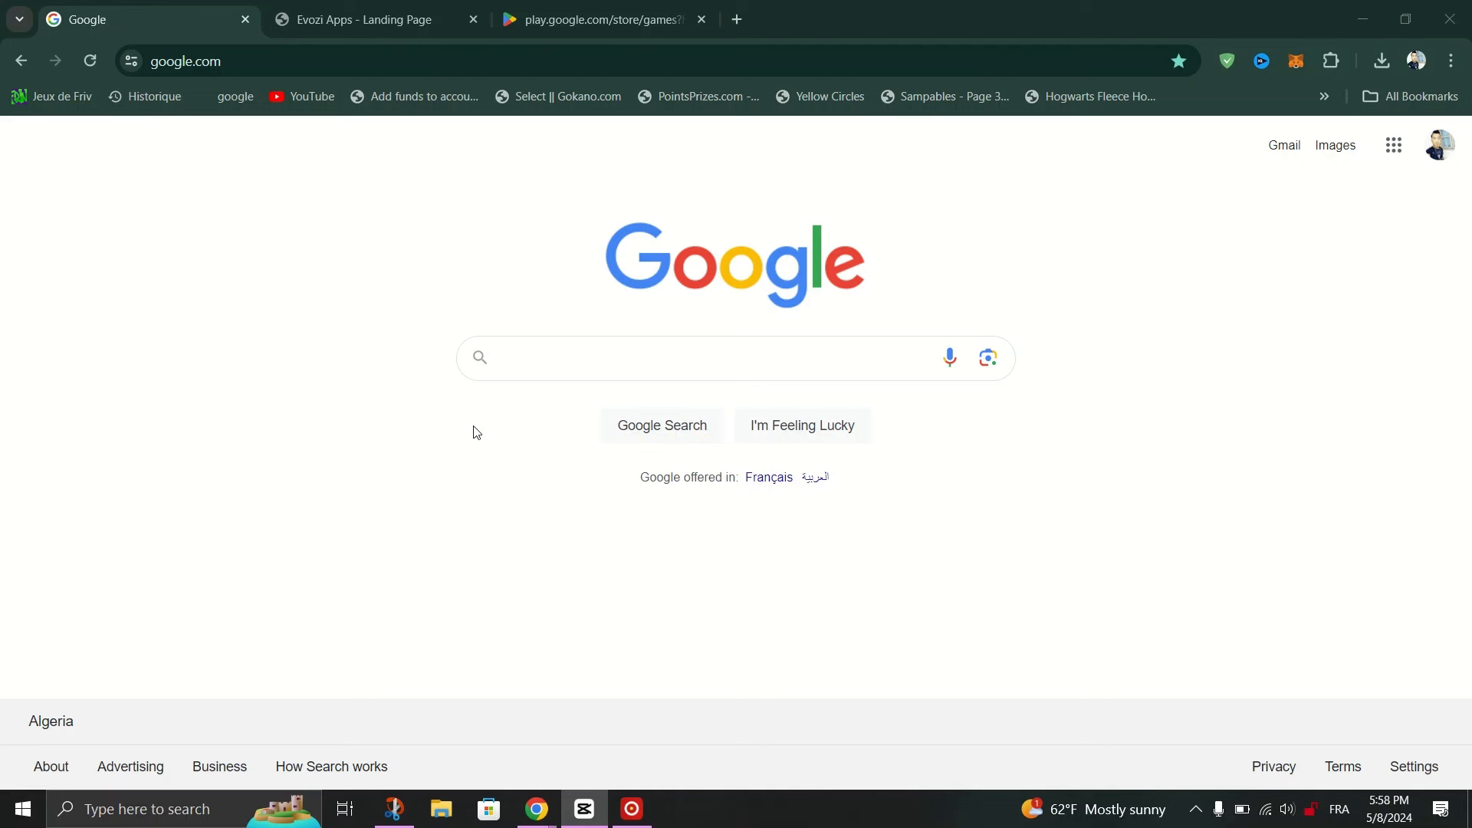
mouse_move(222, 95)
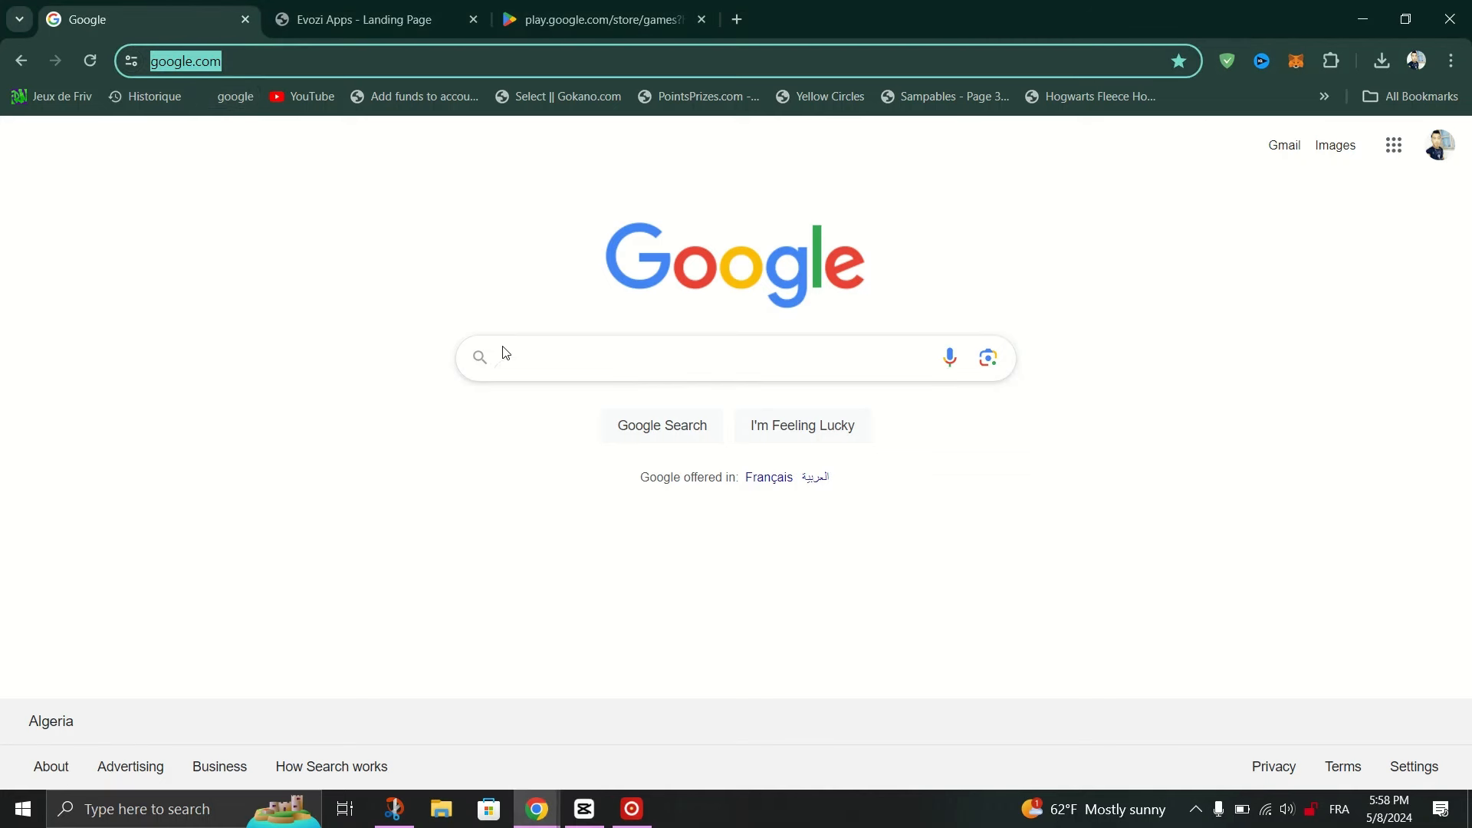
- Search Google for "EVOZI" and go to the Evozi Apps site at apps.evozi.com
text(E)
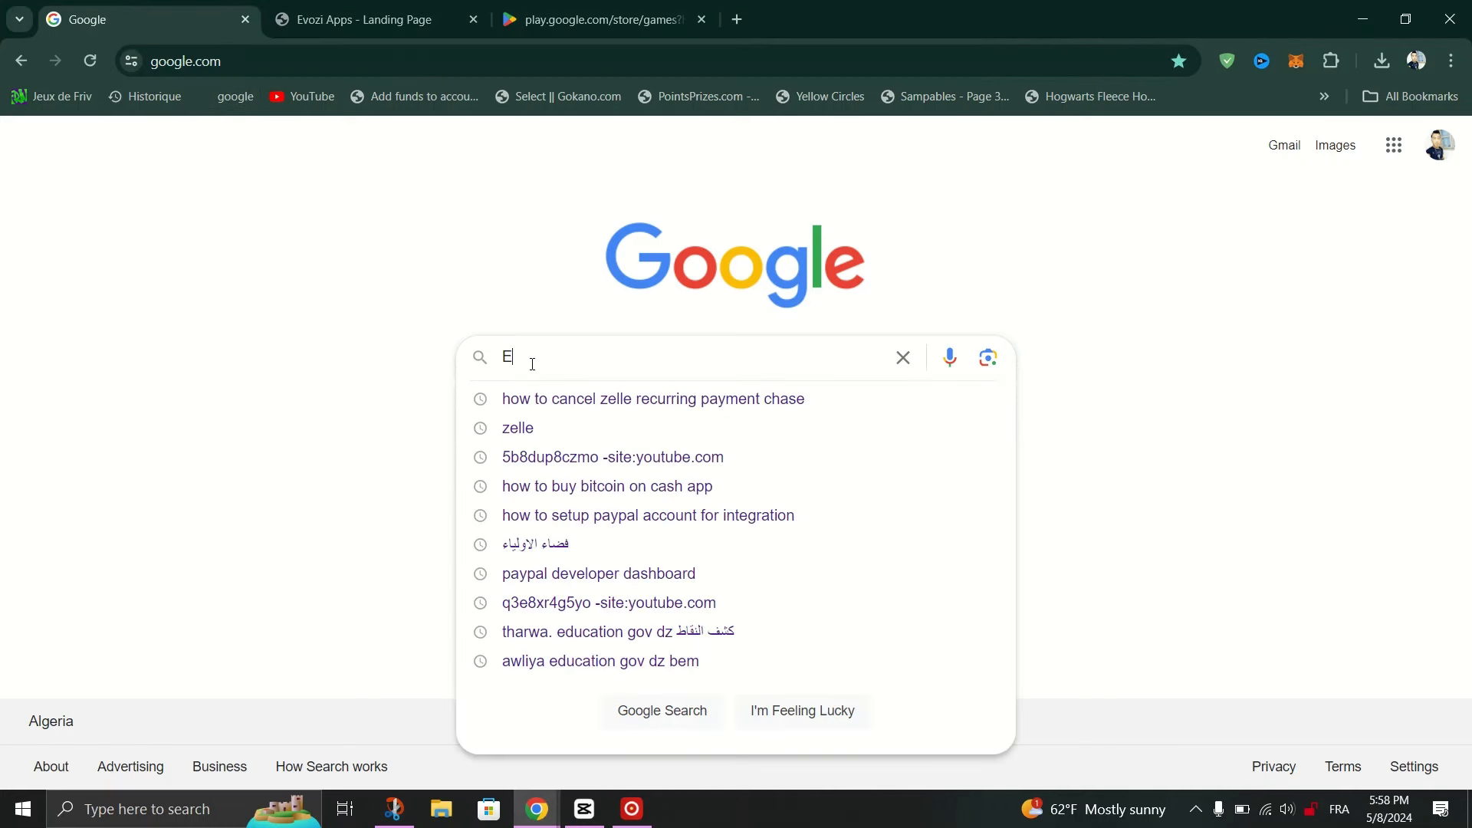
text(VOZI)
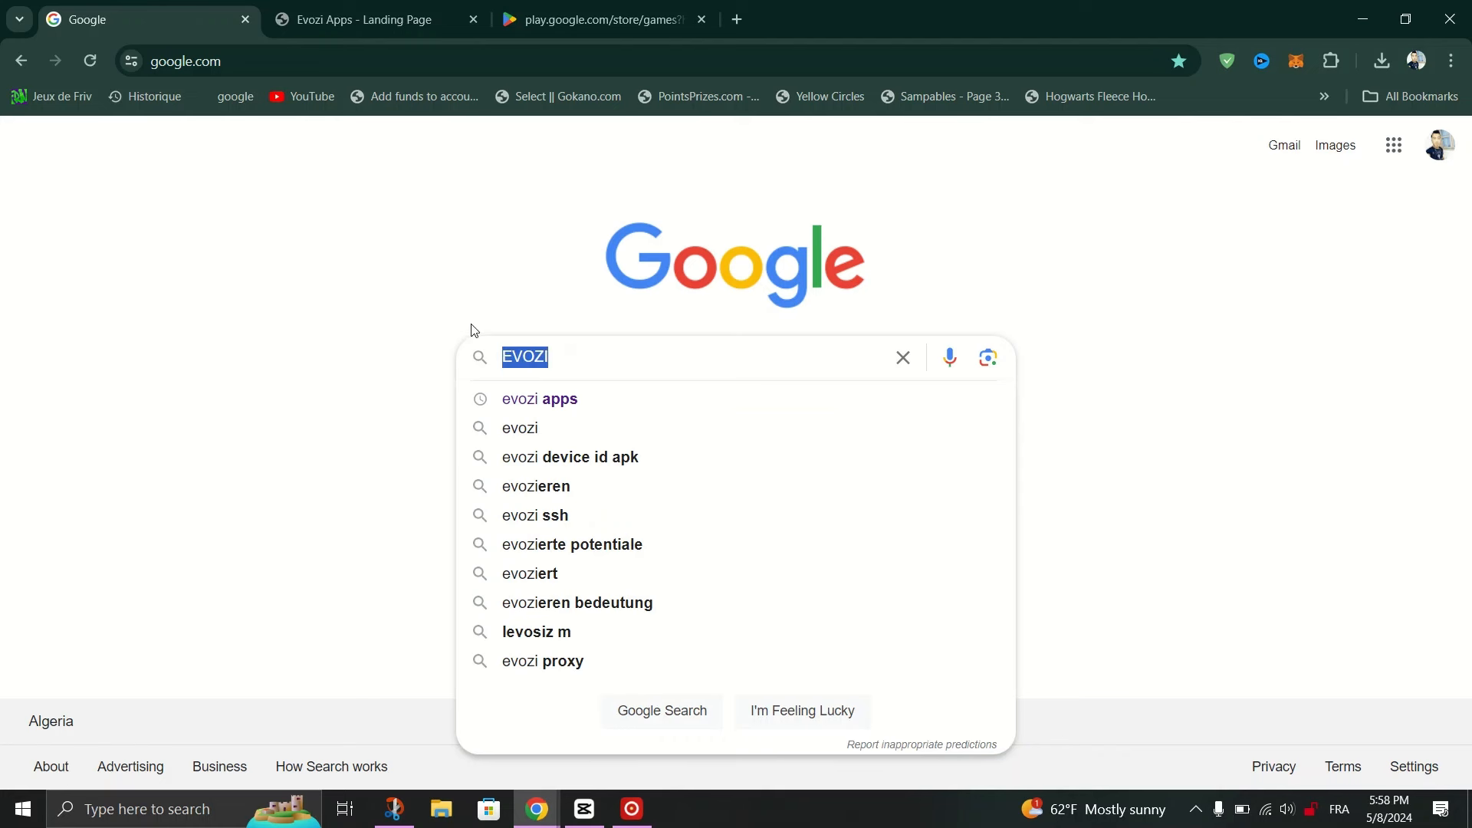
click(366, 18)
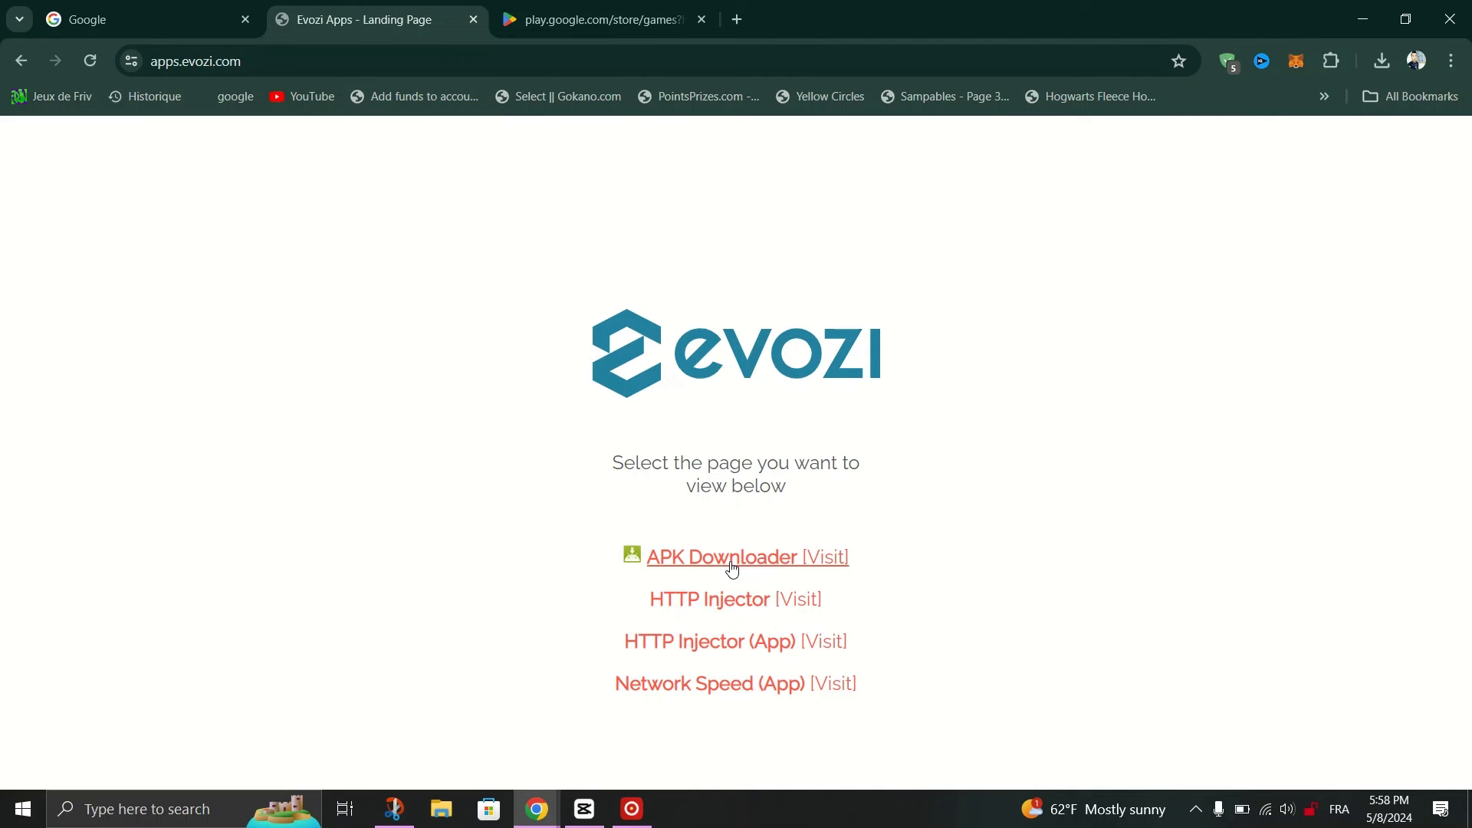
- Get the APK Downloader page ready in one tab and begin an app search in the Google Play tab
click(747, 556)
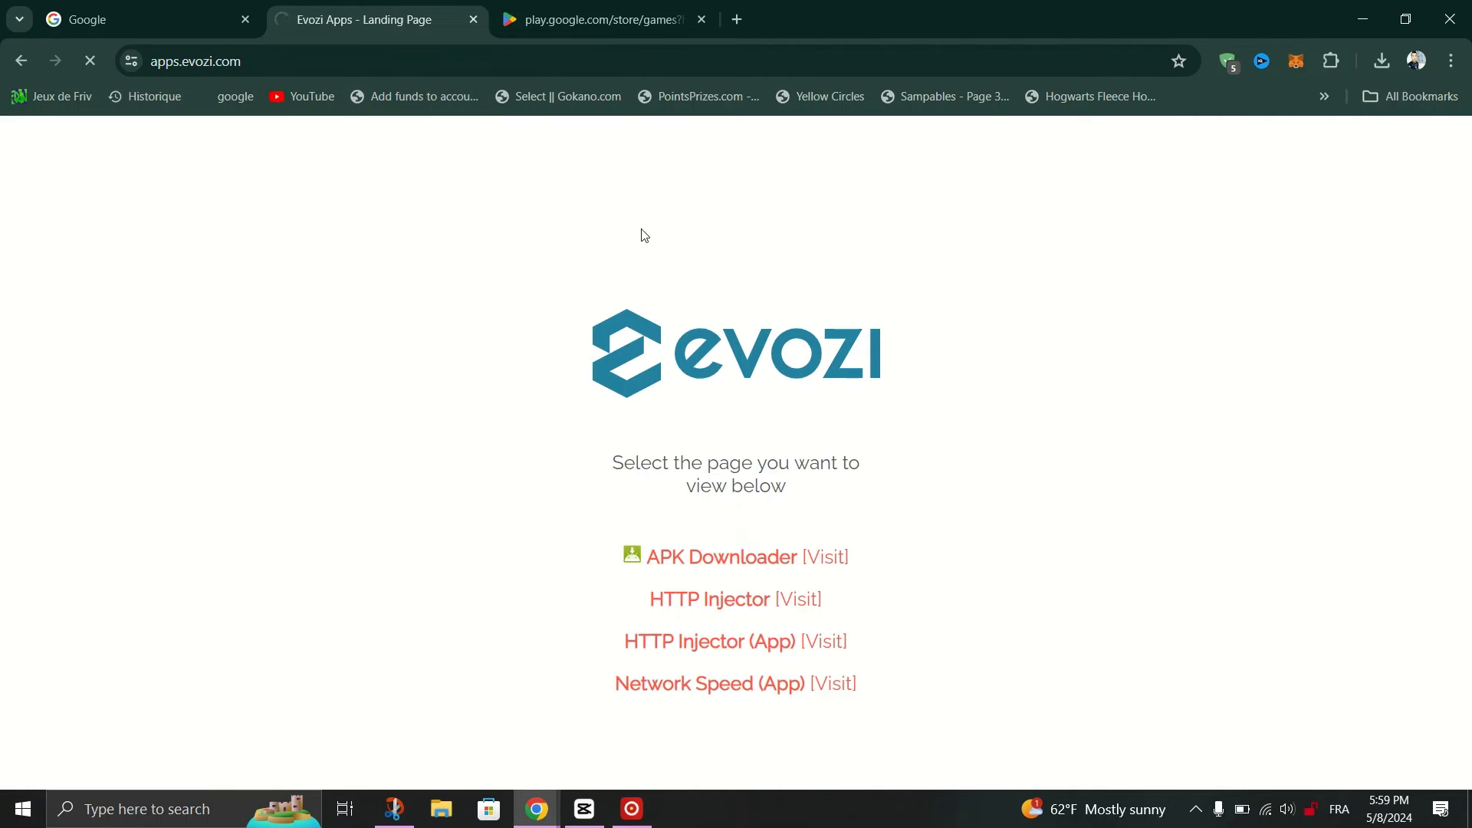
click(601, 18)
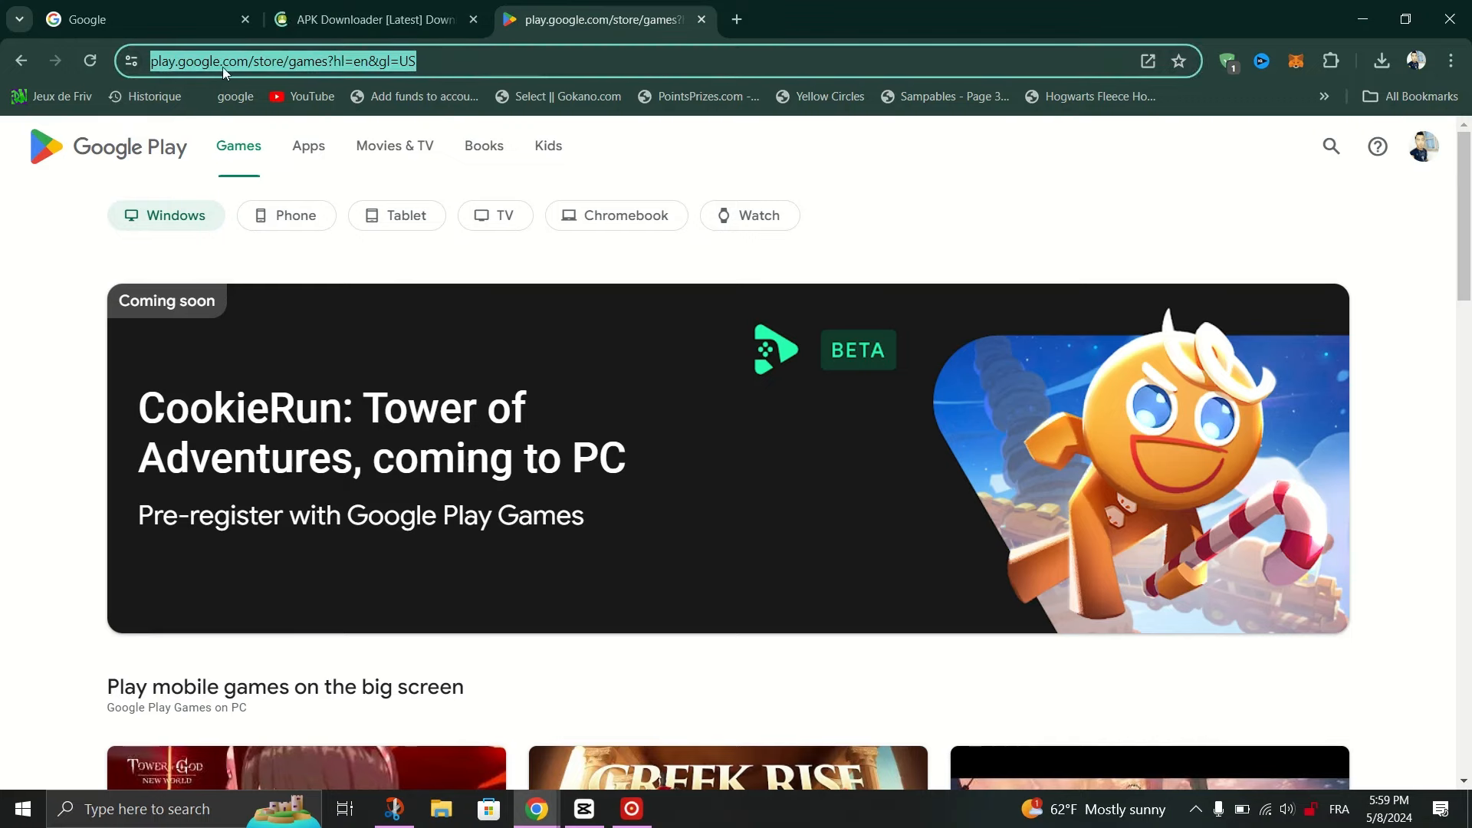
click(366, 18)
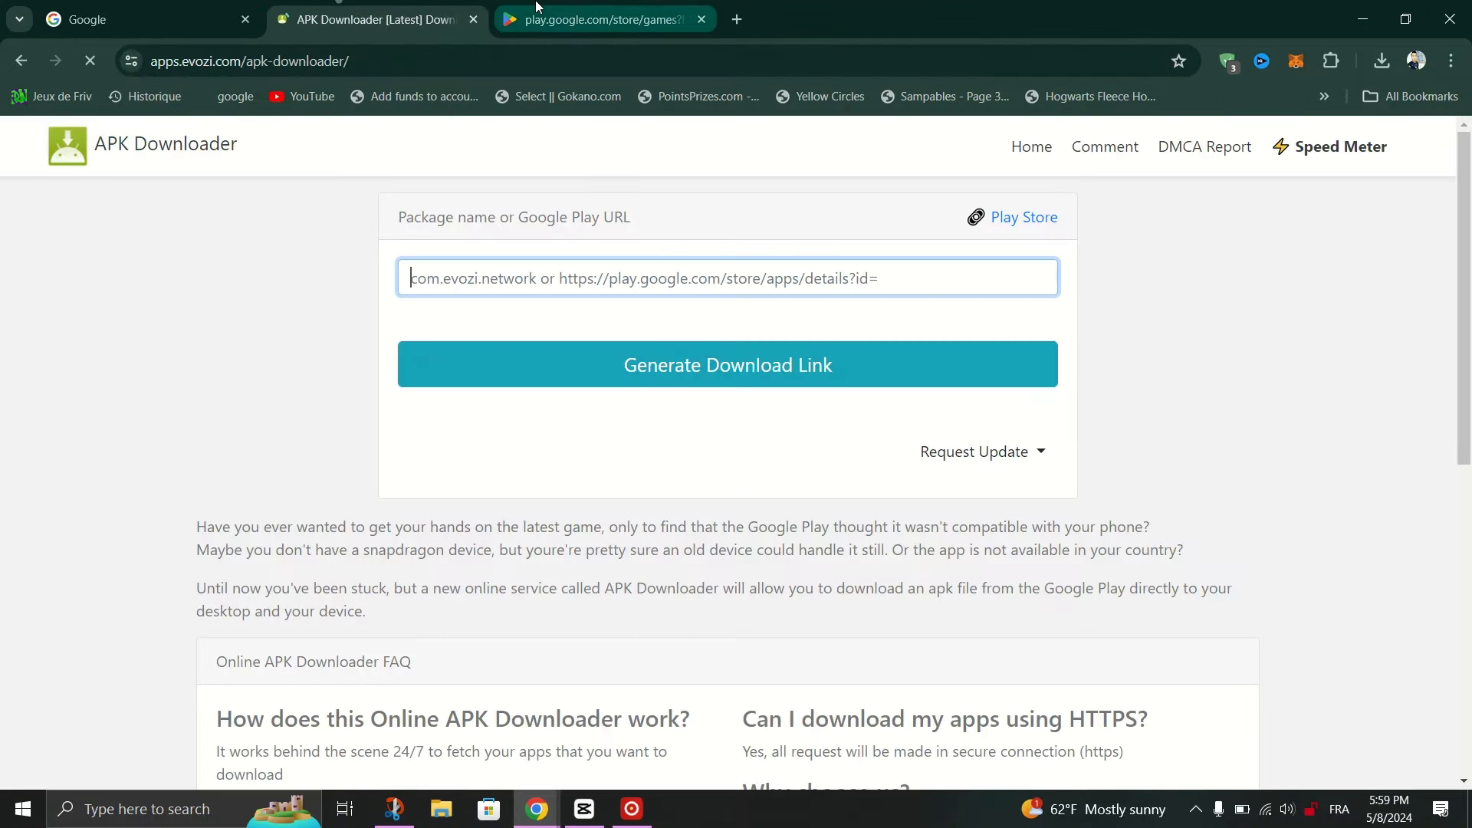
click(601, 18)
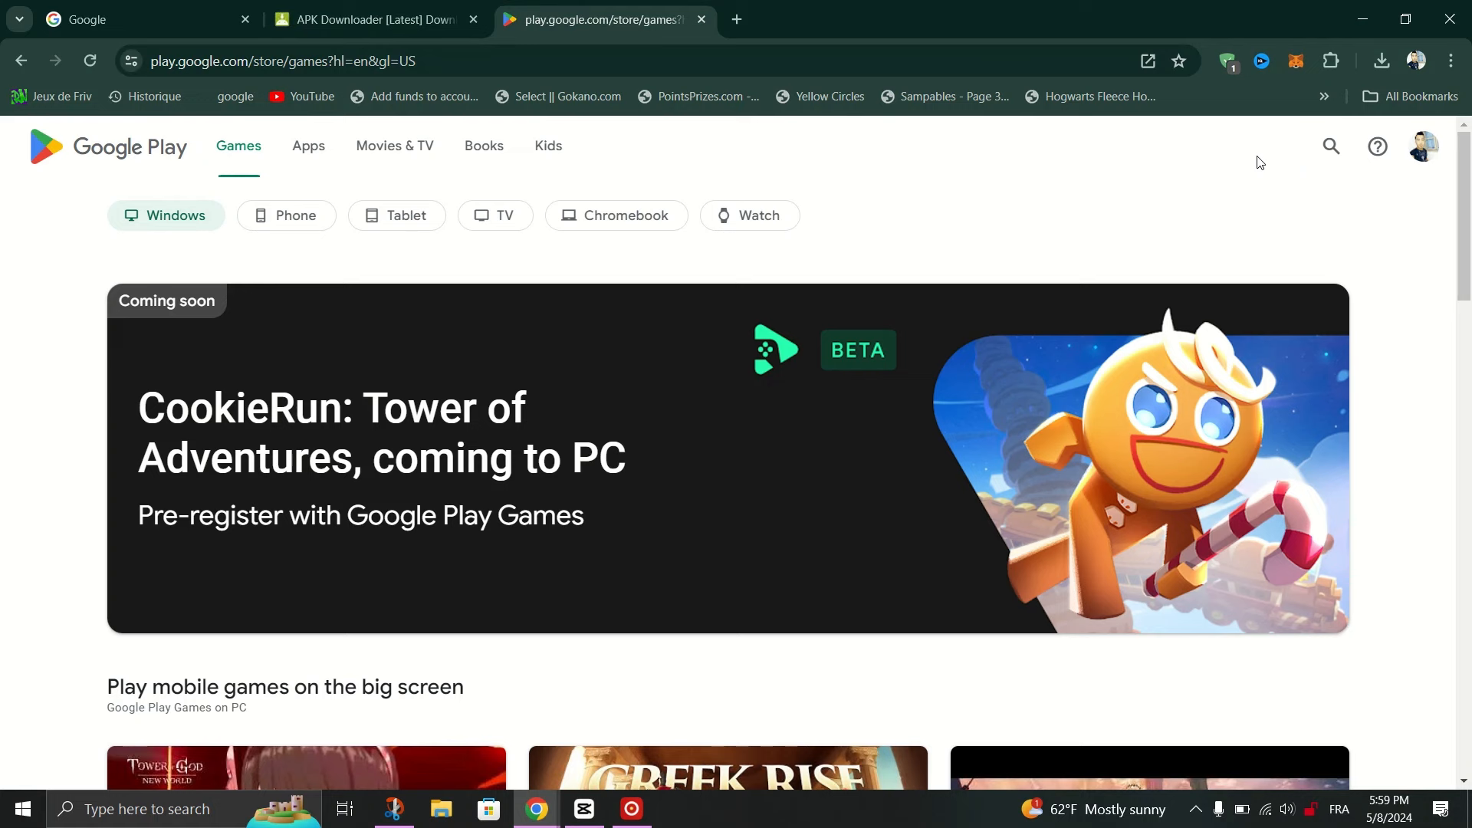
click(1331, 147)
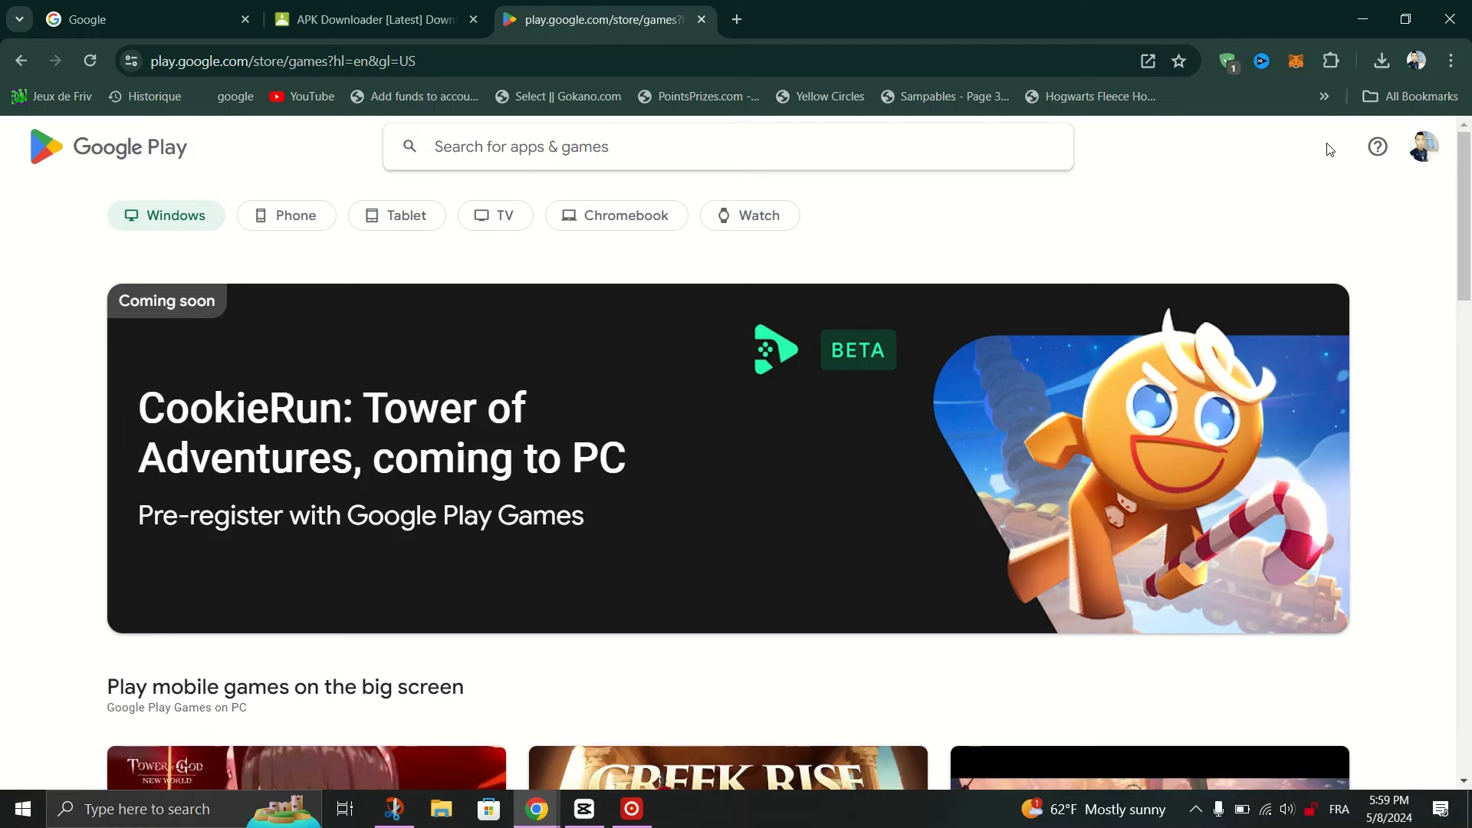
- Search Google Play for "alight motion" using the ALIGHT suggestion
text(ALI)
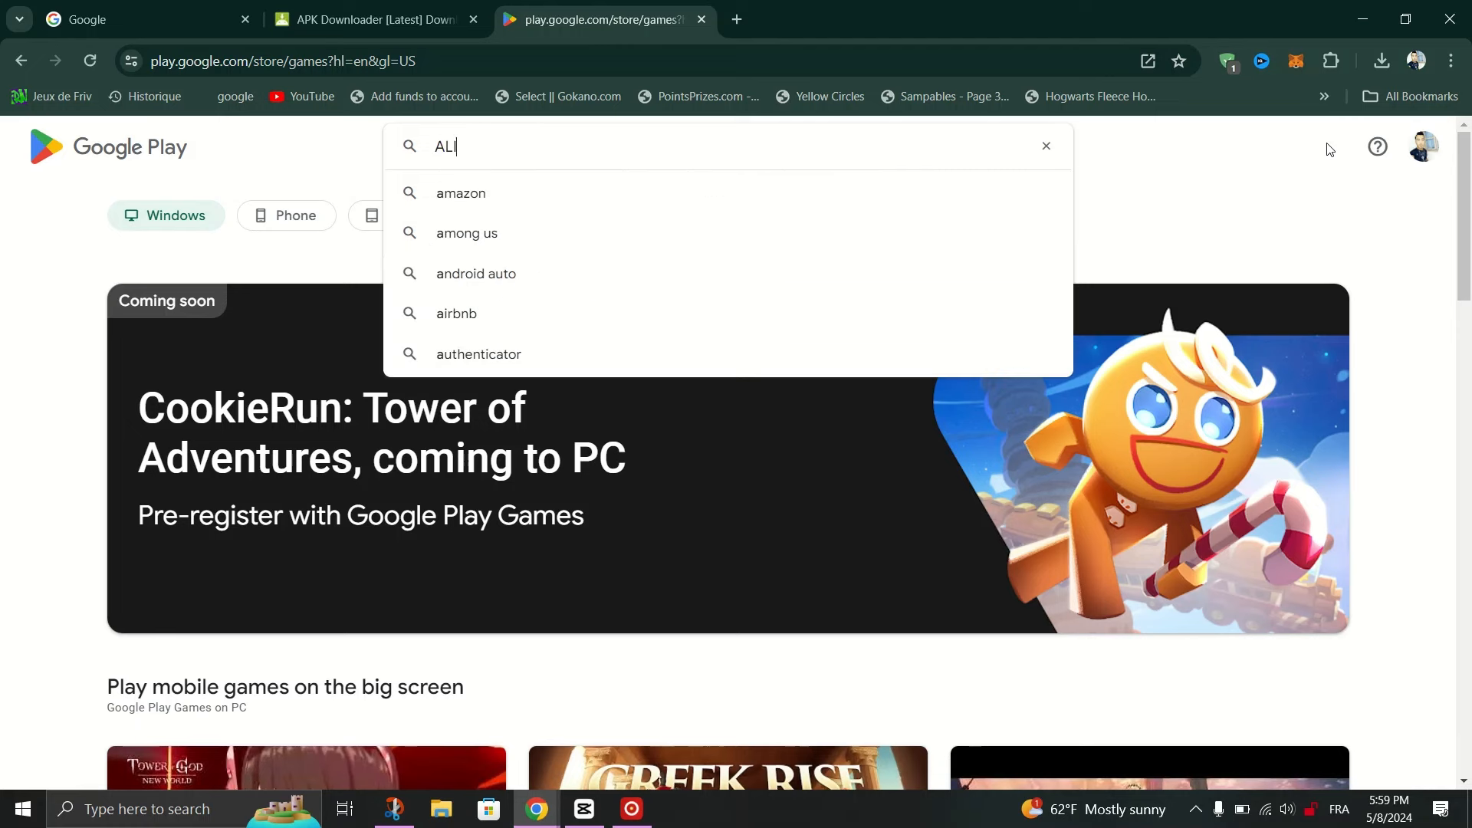
text(GHT)
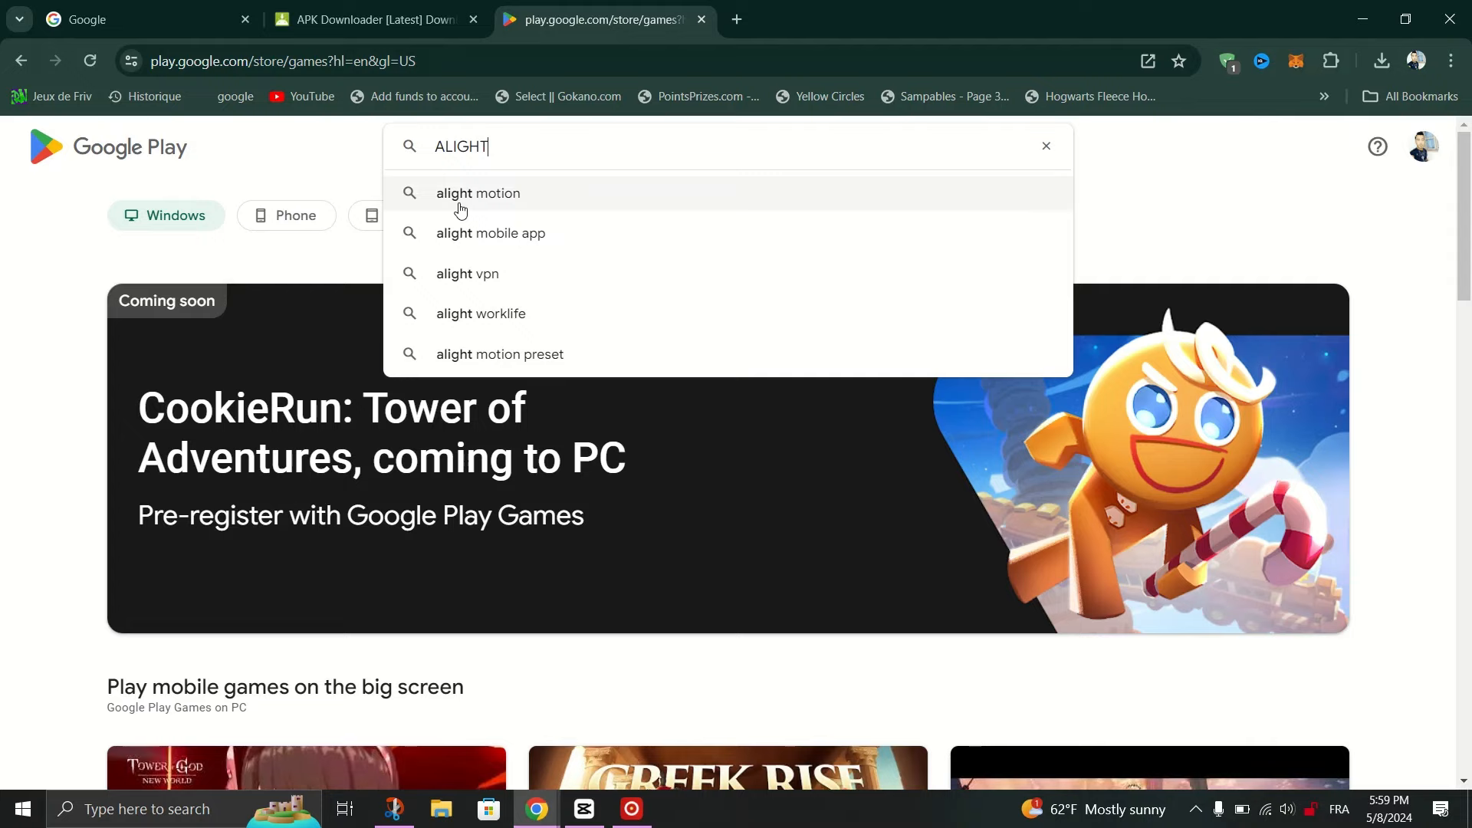
click(479, 193)
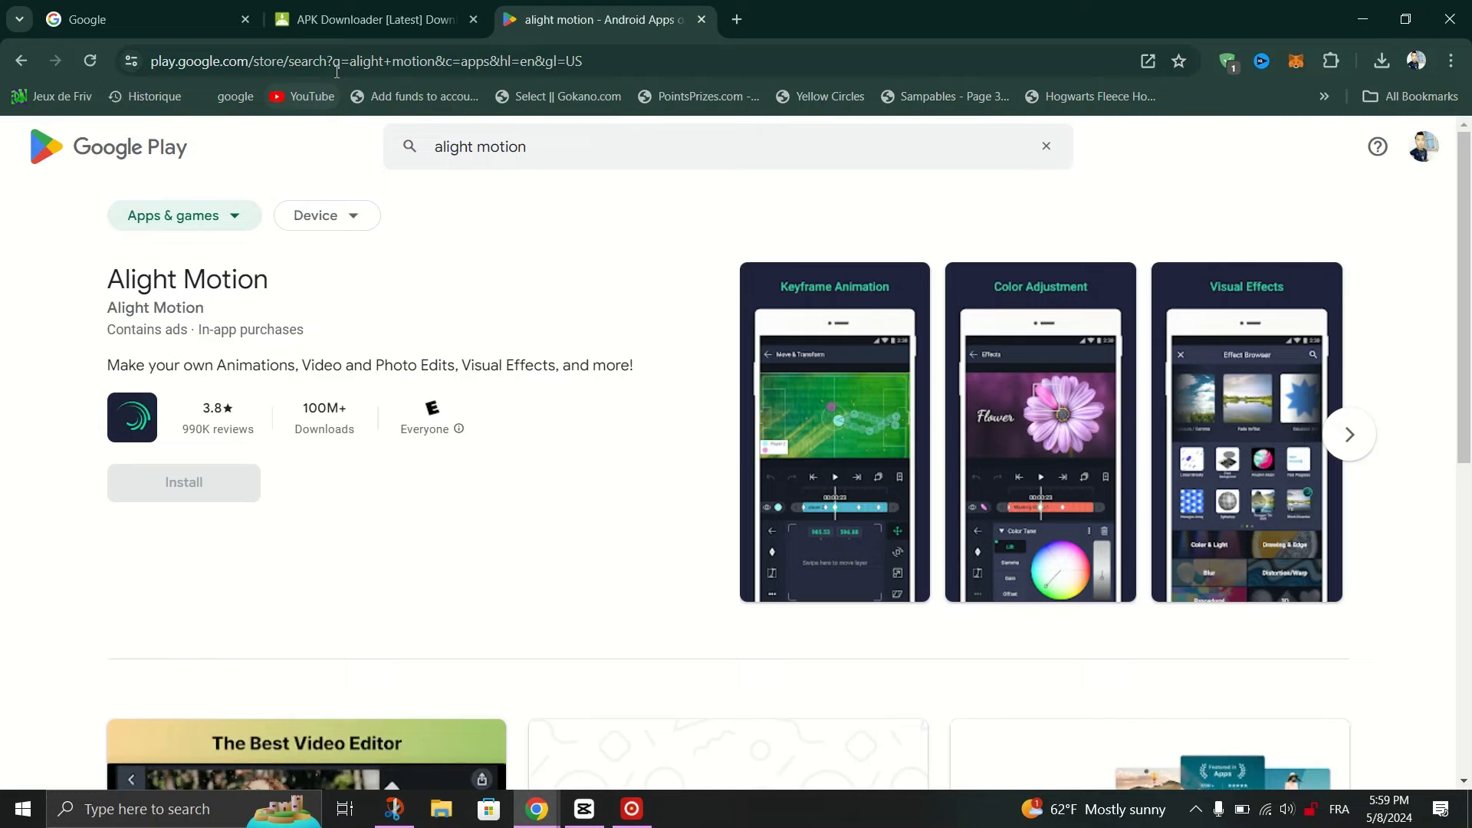
- Reach the Alight Motion details page with its URL selected, then bring the APK Downloader tab forward
click(367, 61)
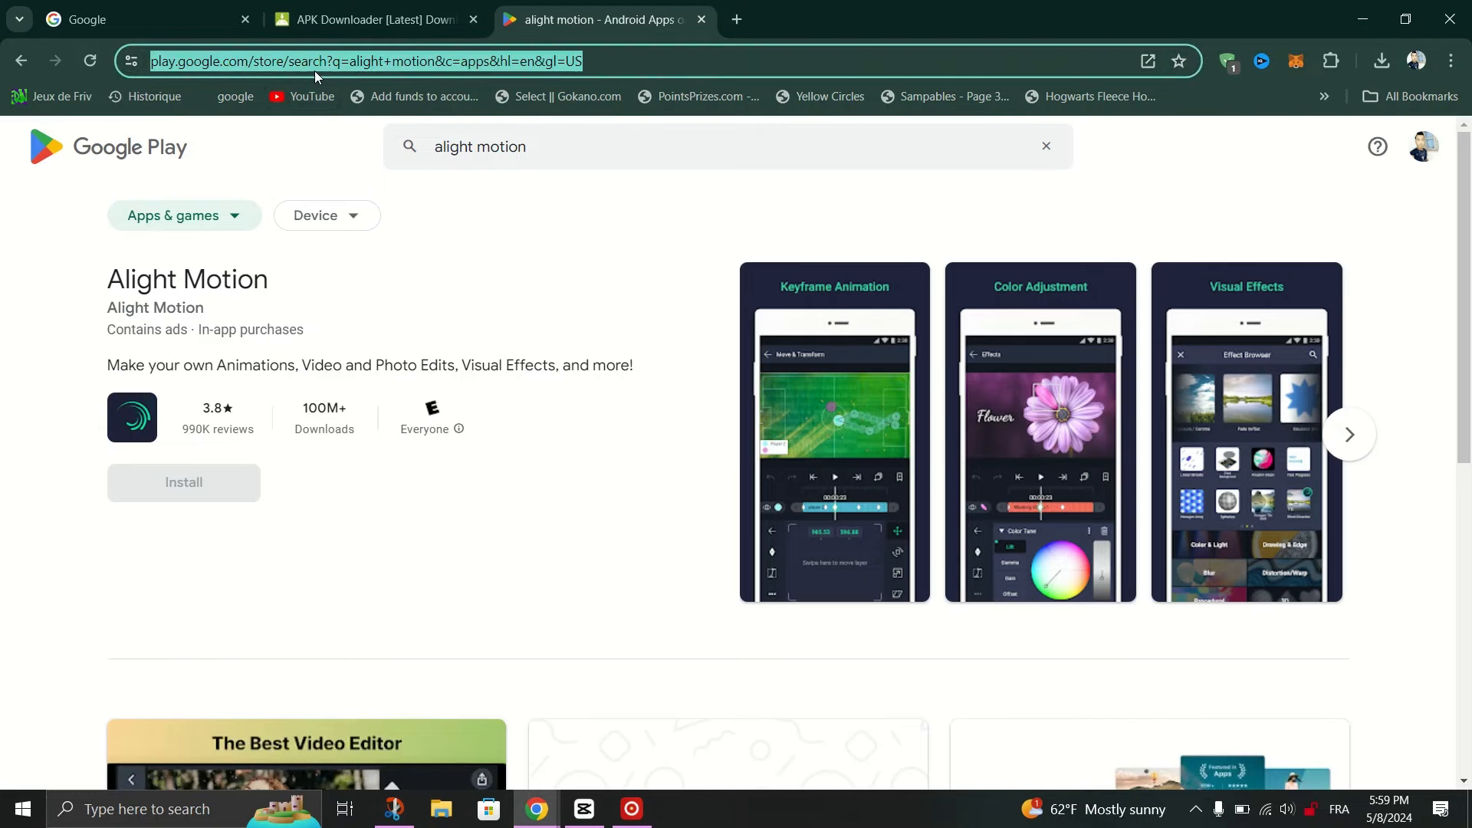
click(132, 418)
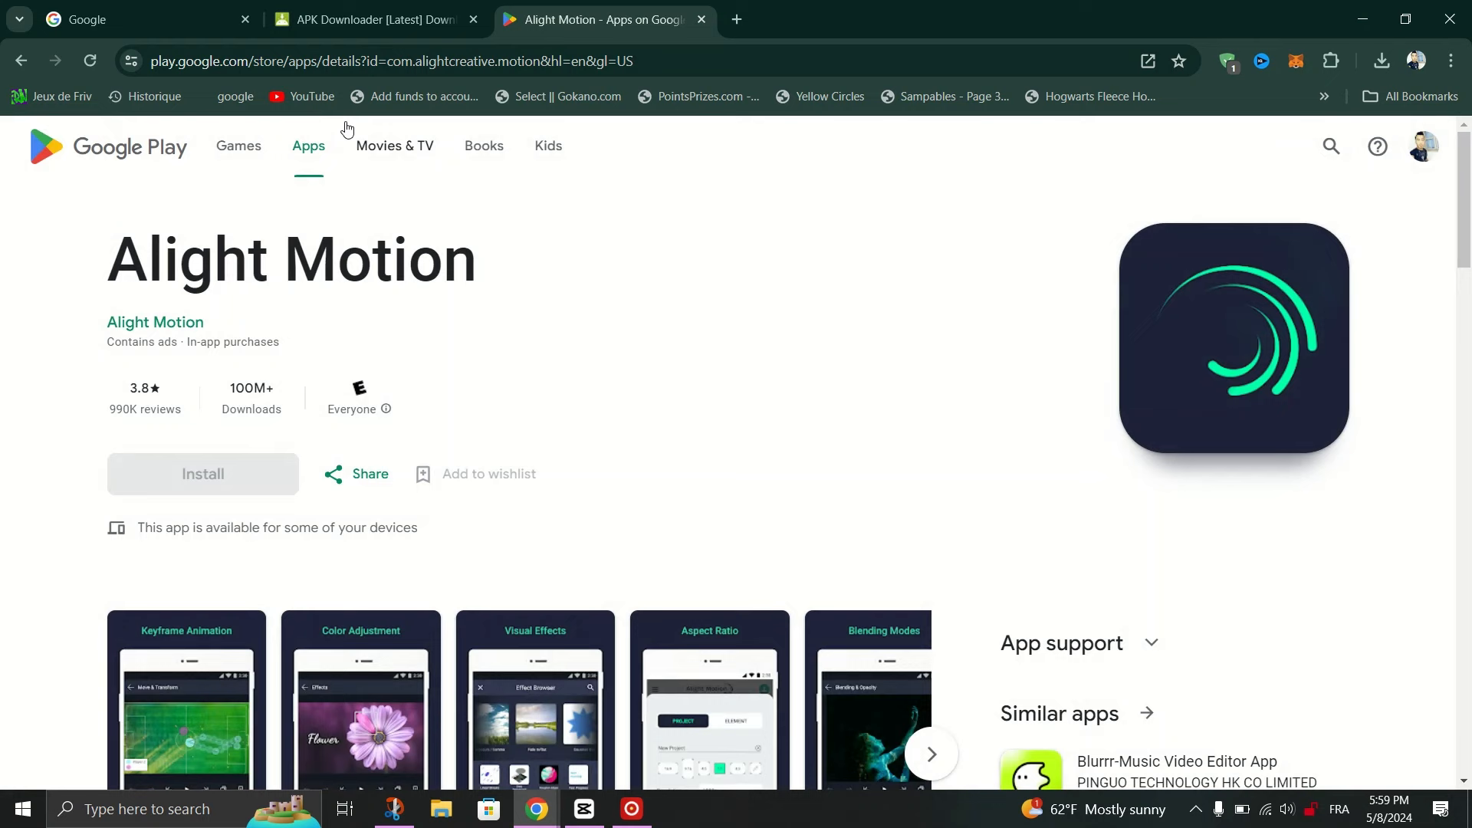
click(367, 18)
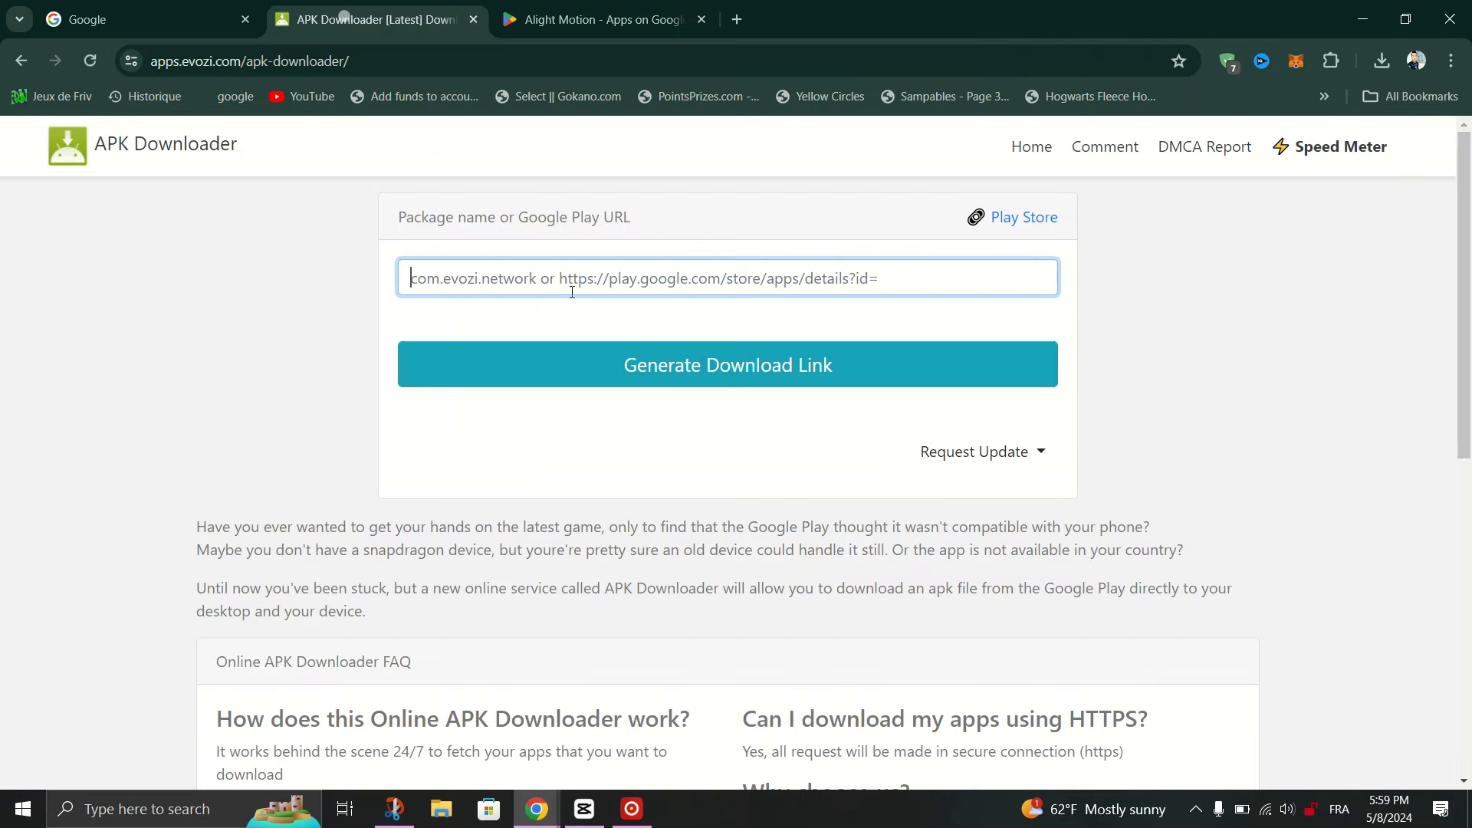
- Generate a download link for the com.alightcreative.motion Play Store URL, which Evozi reports as not downloadable
text(https://play.google.com/store/apps/details?id=com.alightcreative.motion&hl=en&gl=US)
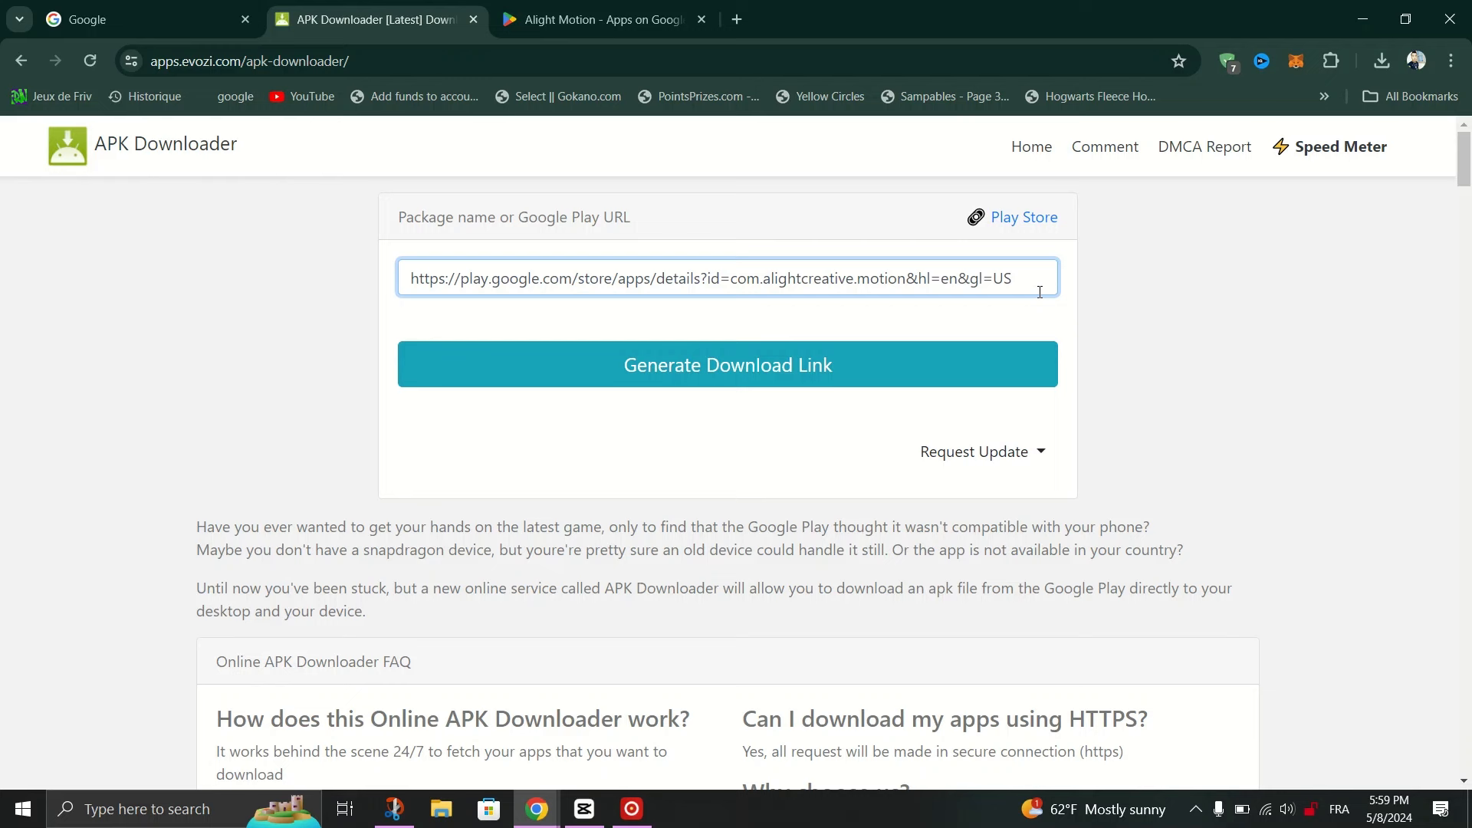
mouse_move(752, 332)
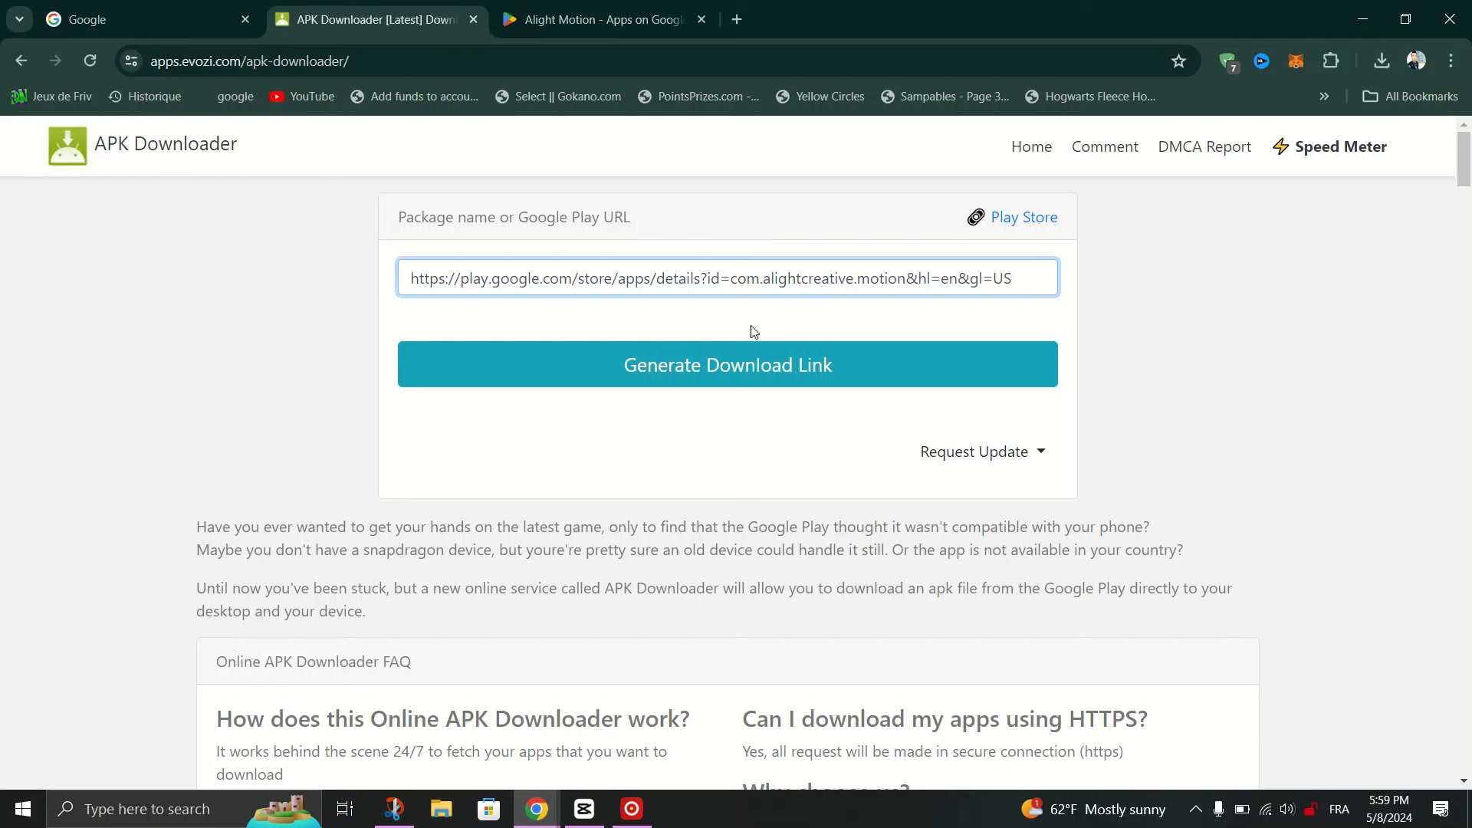
click(726, 365)
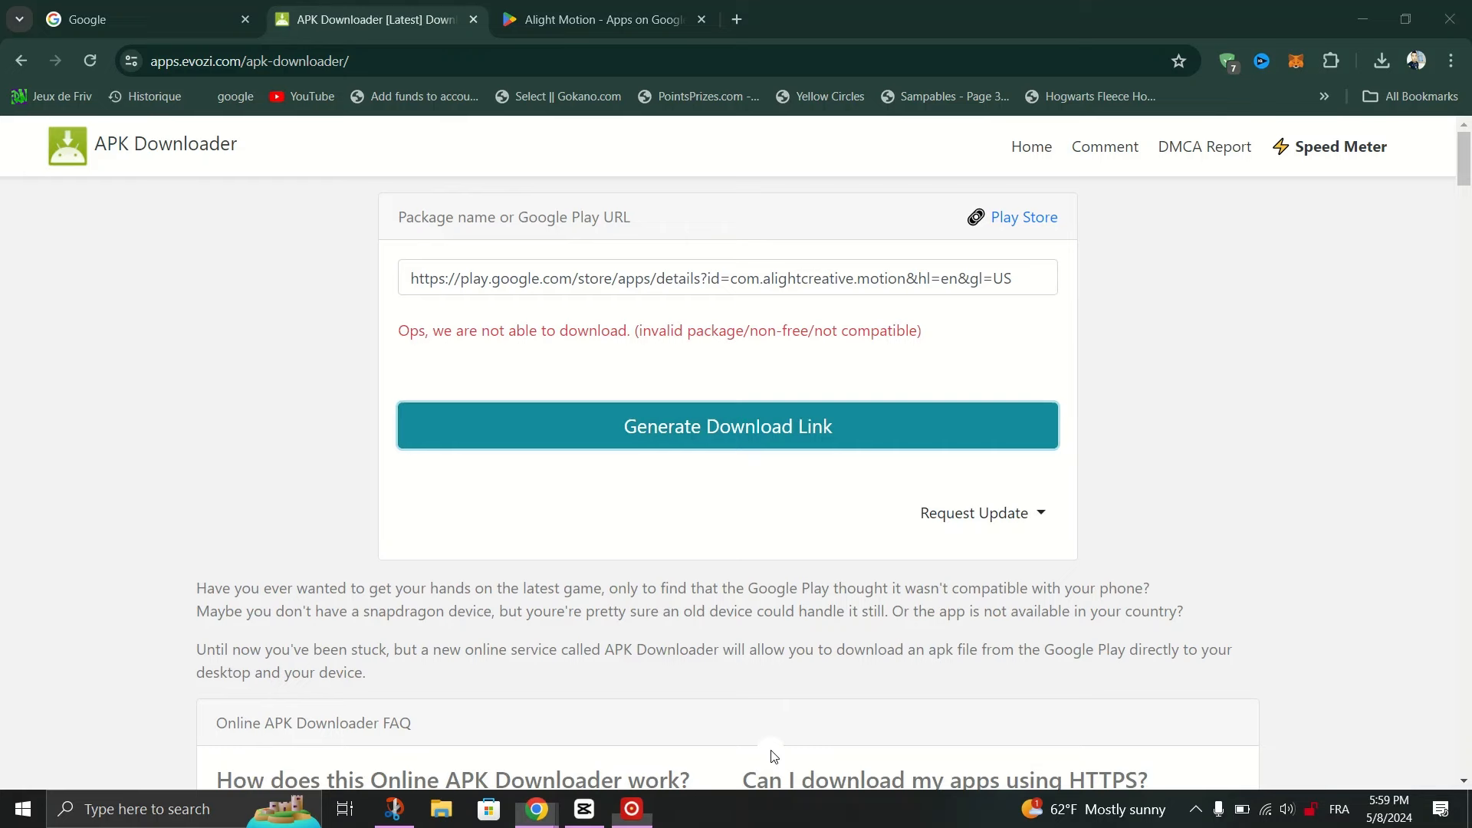
click(605, 18)
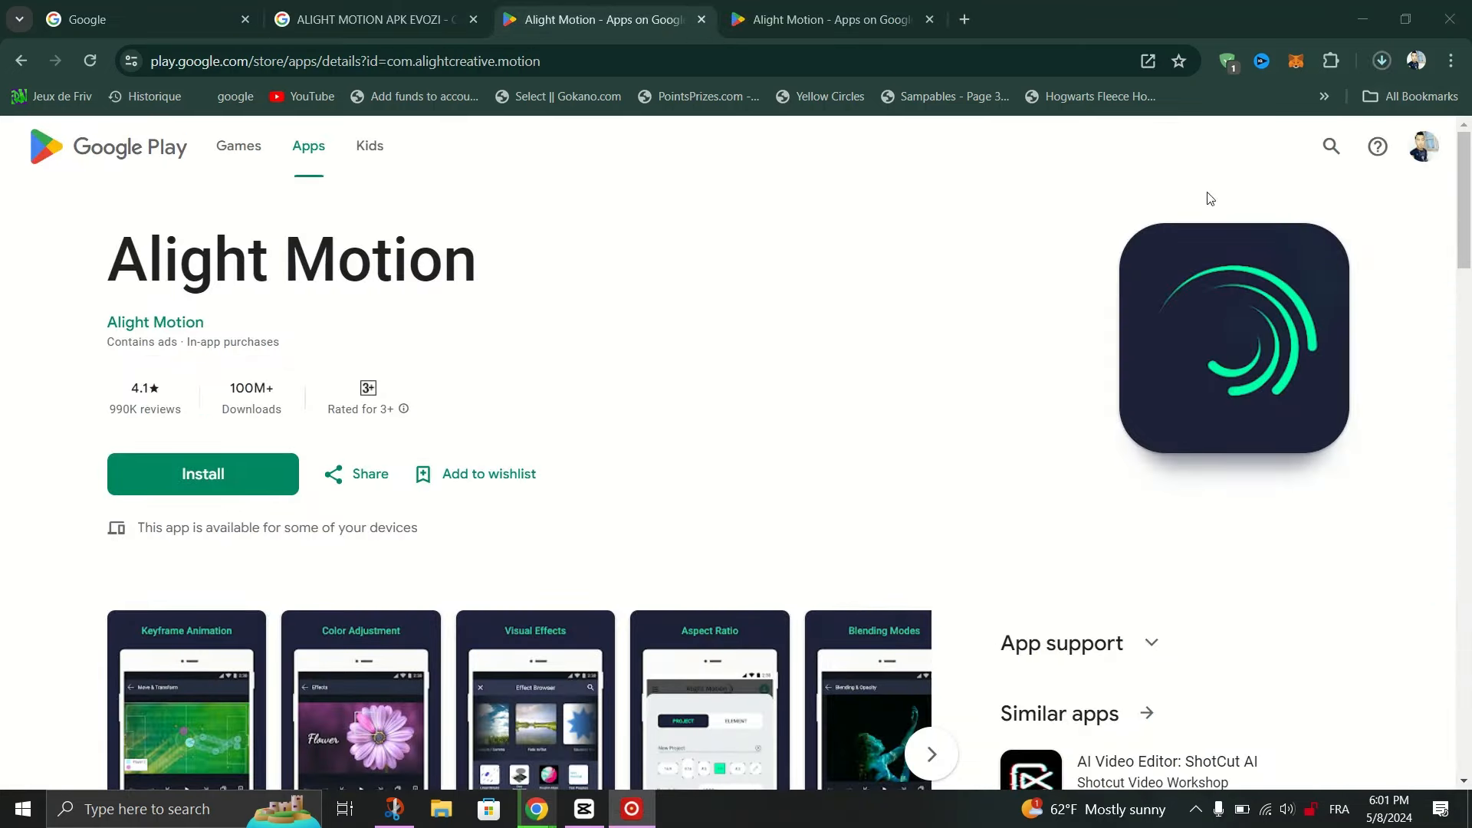
mouse_move(1322, 72)
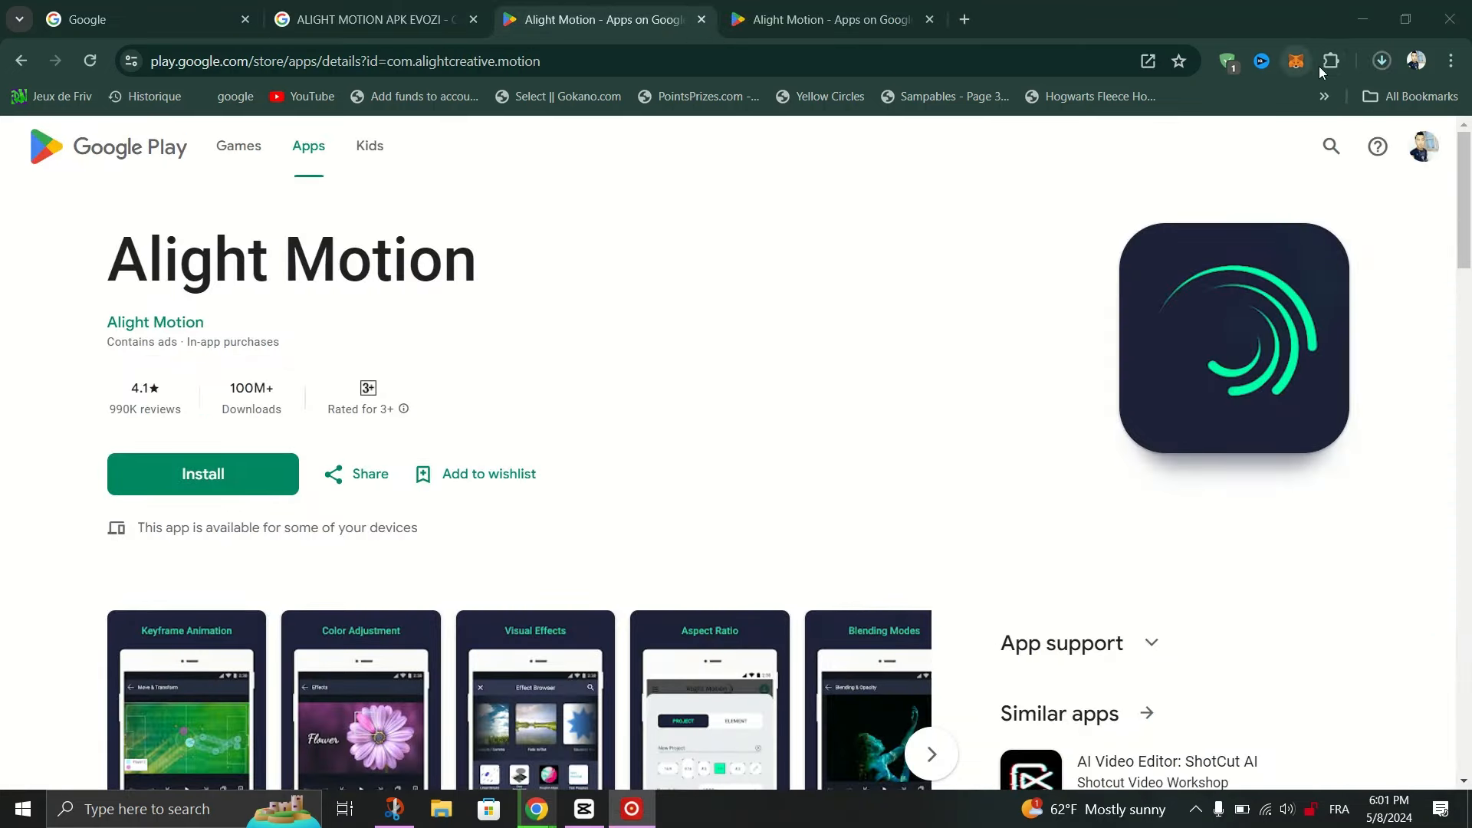
- Show Chrome's recent downloads with the Alight Motion_5.0.260 XAPK at 1.8 of 158 MB
click(1378, 60)
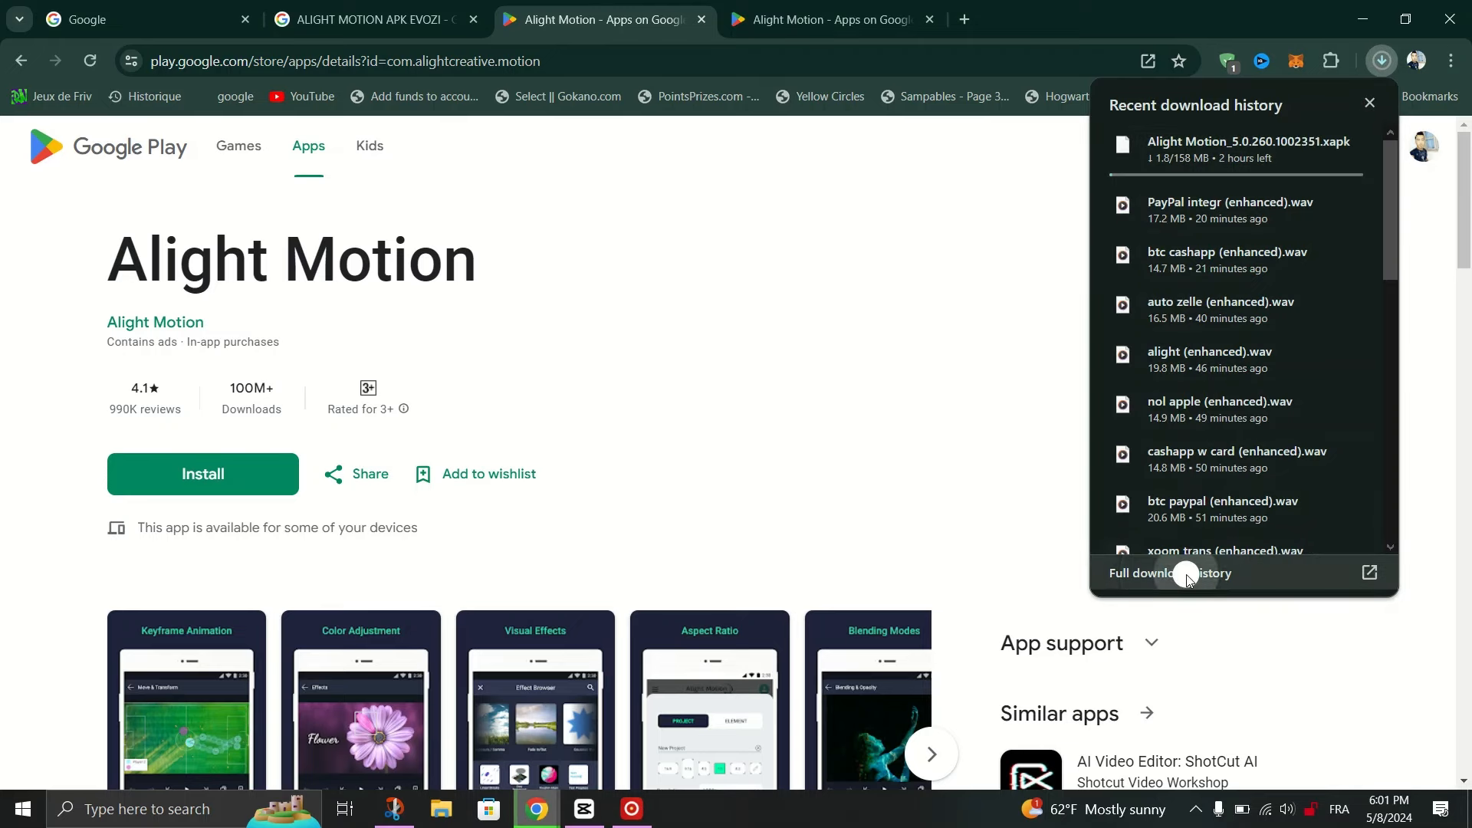
- View chrome://downloads showing the Alight Motion XAPK at 2.0 of 158 MB from archive.org
click(1170, 572)
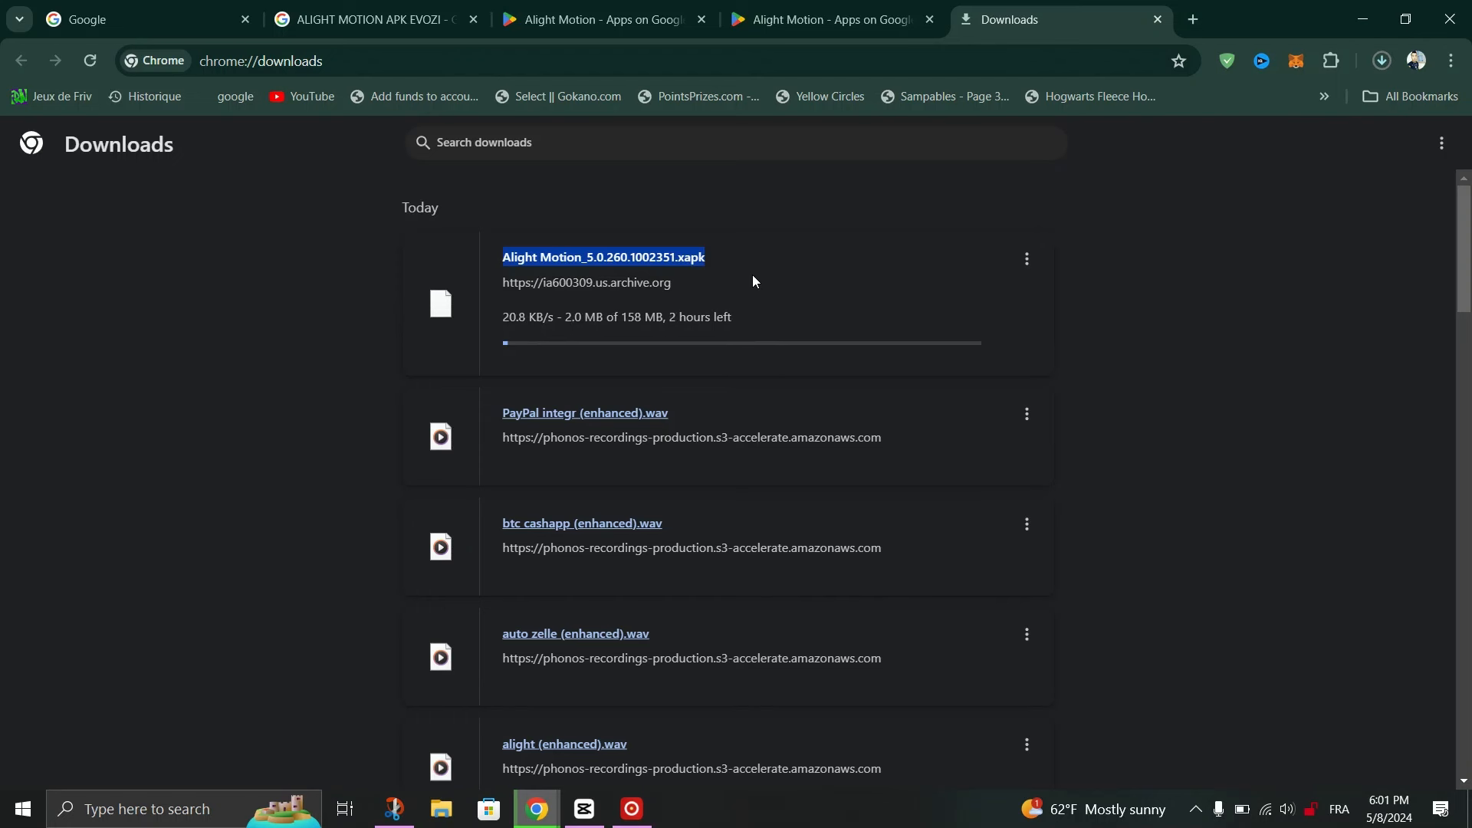
mouse_move(608, 705)
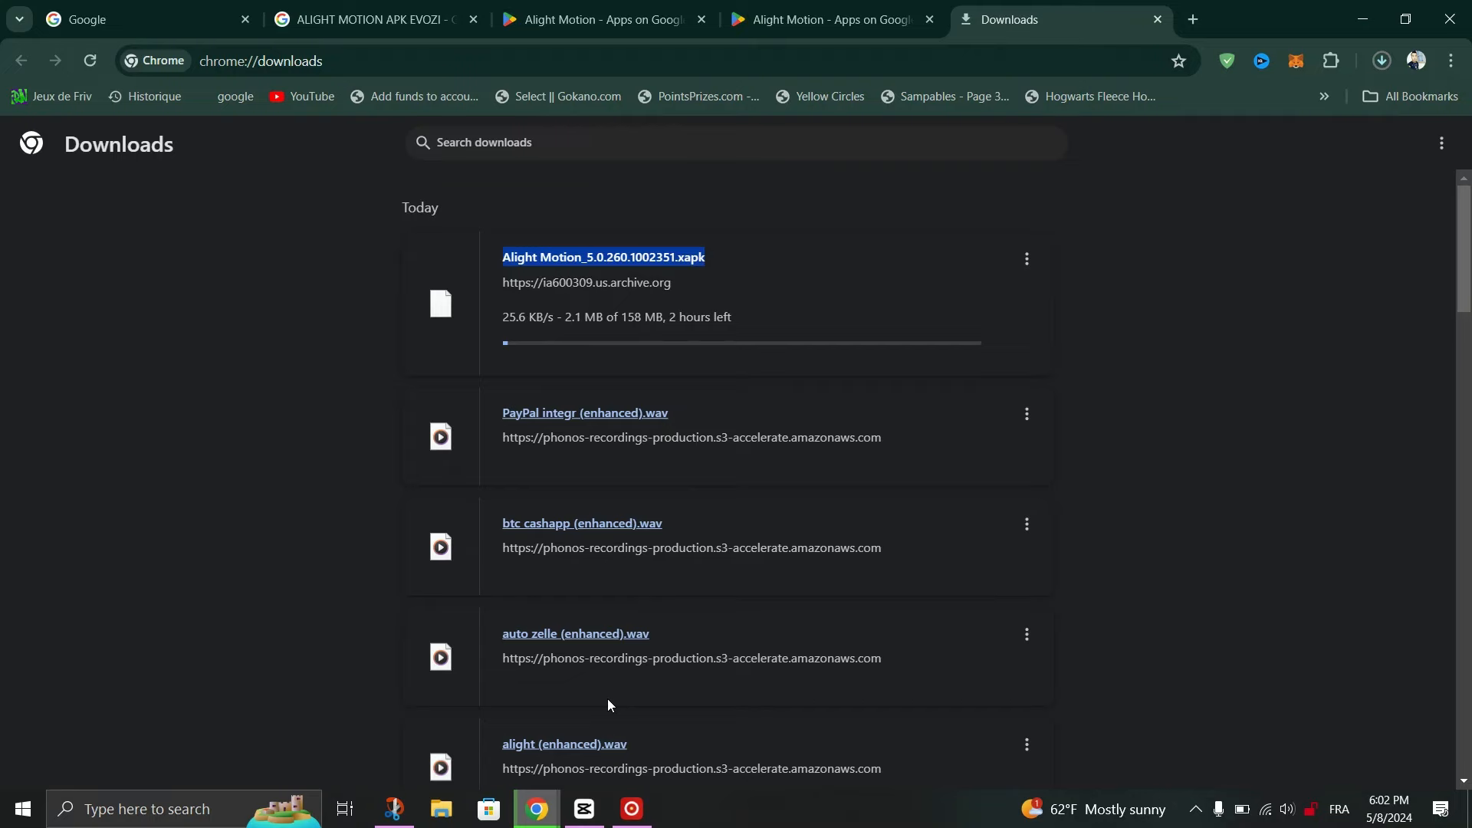